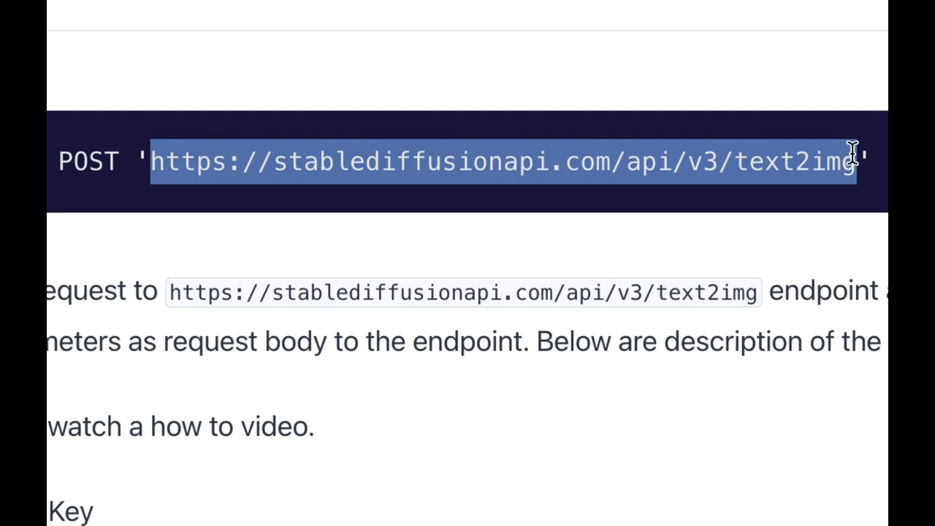
# Scroll the Stable Diffusion API docs down to the text2img POST endpoint URL
pyautogui.scroll(-3)
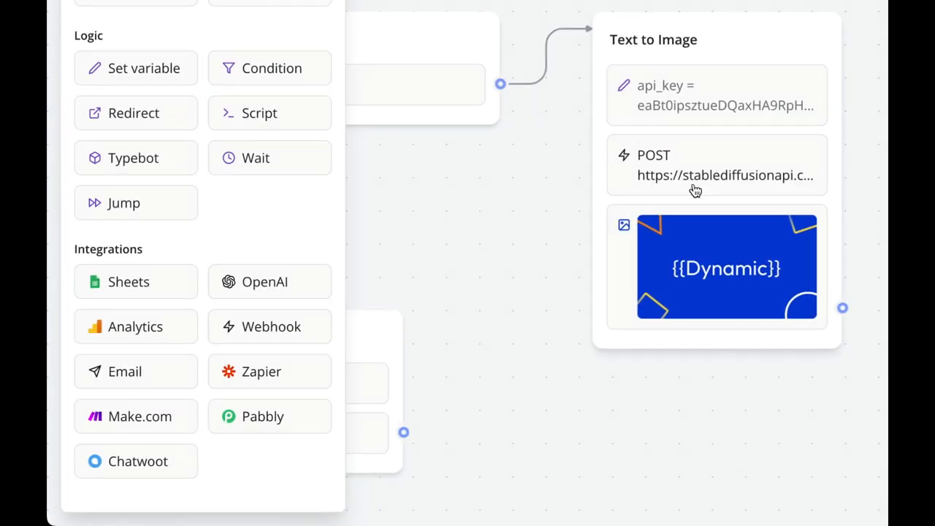
# Open the Text to Image group's POST webhook block to view its custom JSON body
pyautogui.click(716, 165)
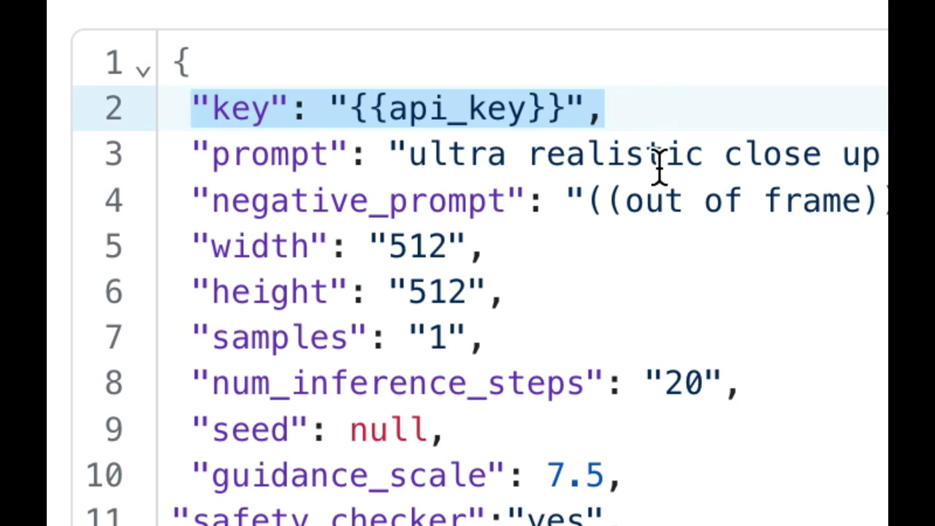
pyautogui.scroll(-3)
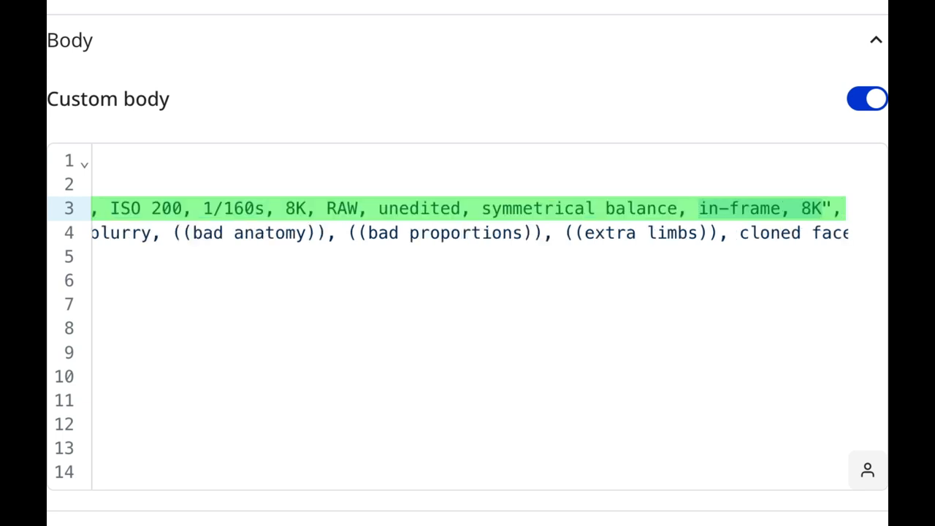
pyautogui.click(820, 208)
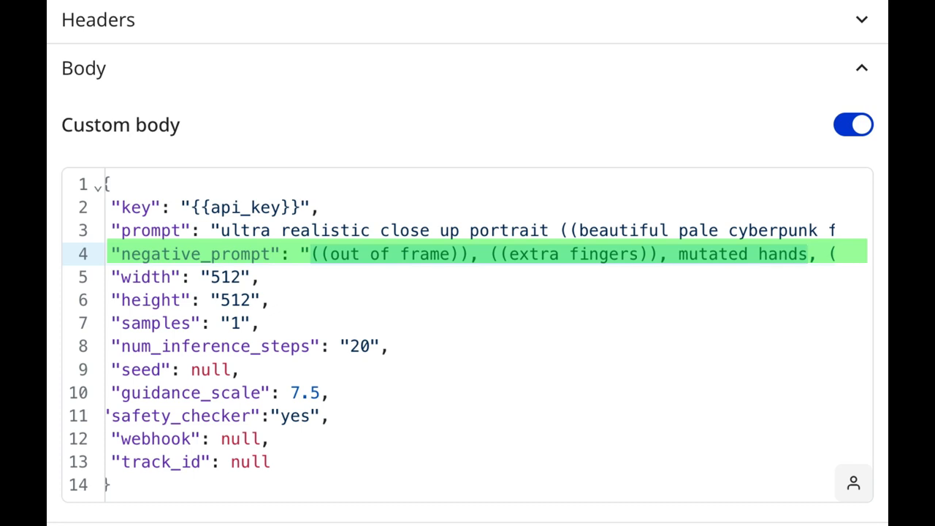
pyautogui.click(809, 254)
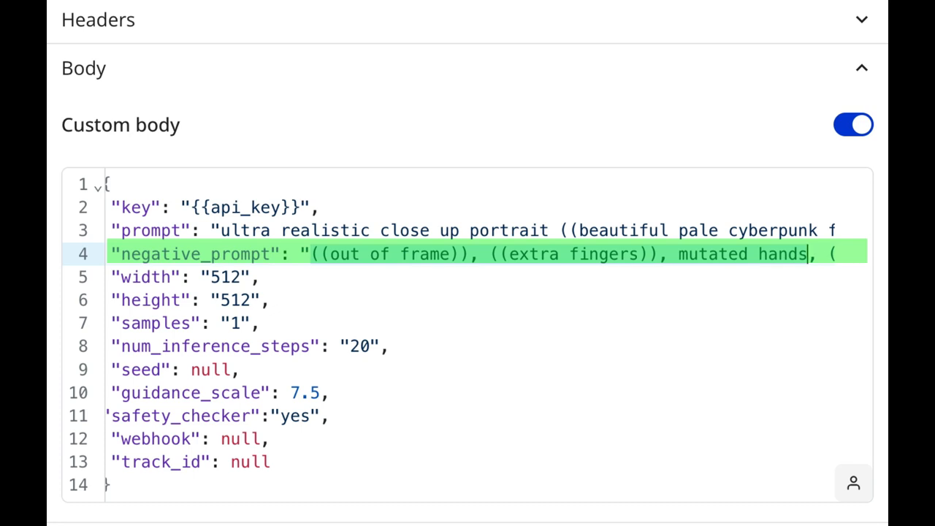